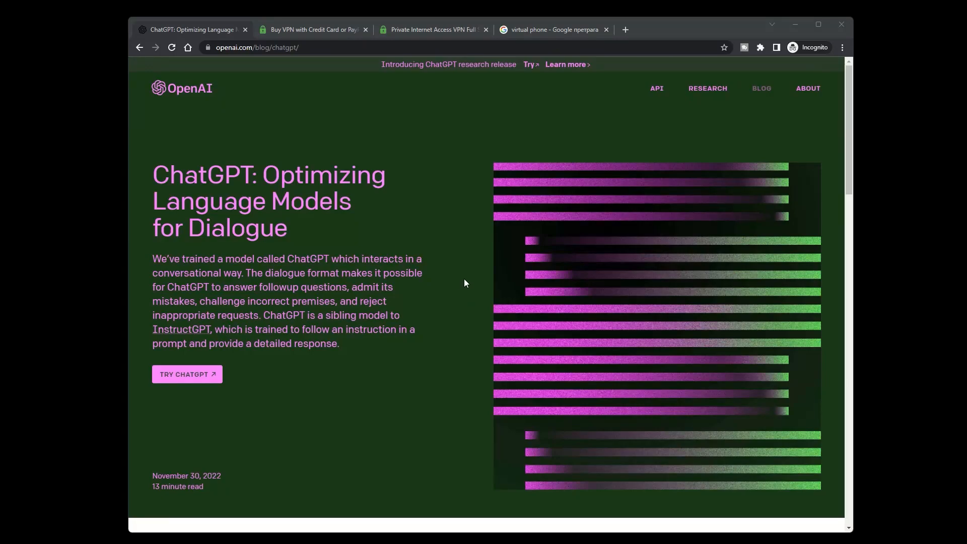
- Scroll through the ChatGPT announcement and its code samples on the OpenAI site
scroll("down", 3)
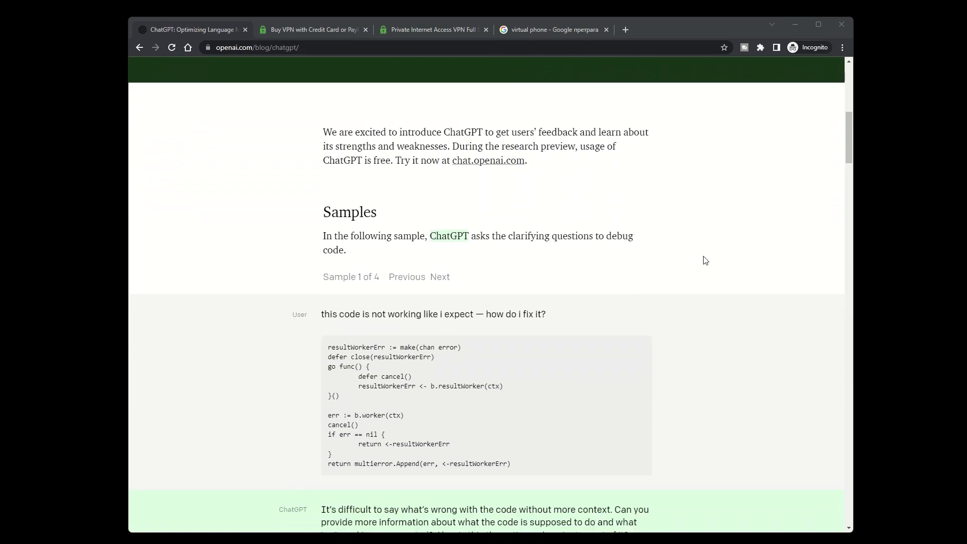
scroll("down", 3)
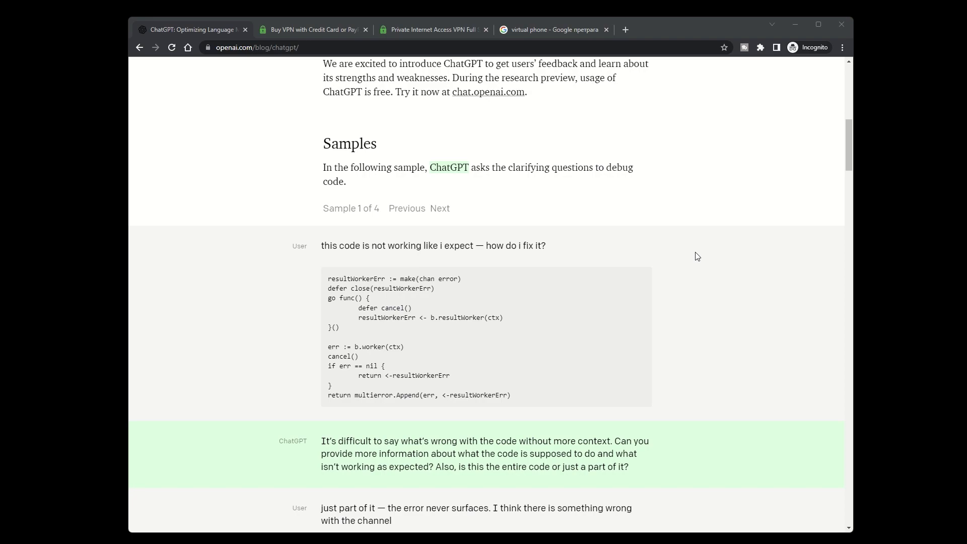
scroll("up", 3)
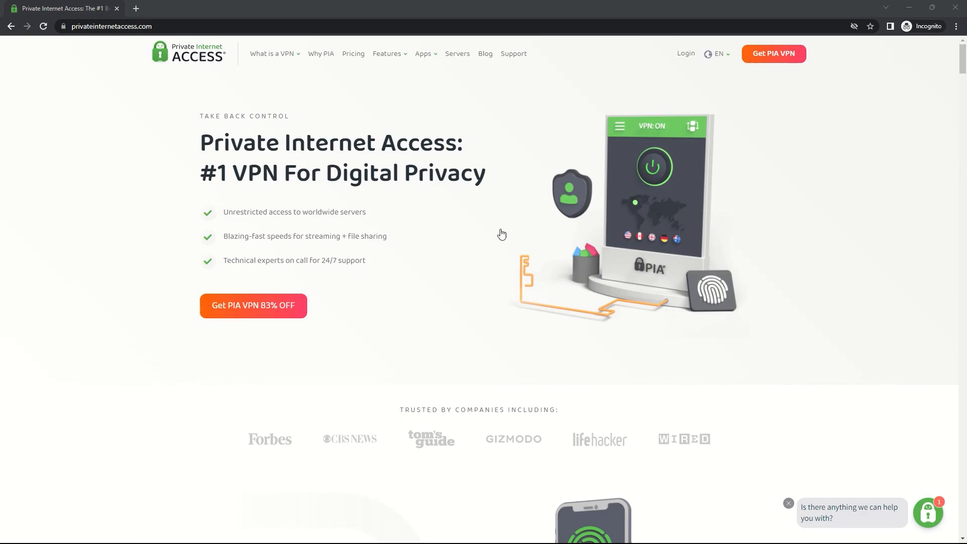
- Open the 83% off PIA plans page and select the 3 Years + 3 Months deal
left_click(252, 305)
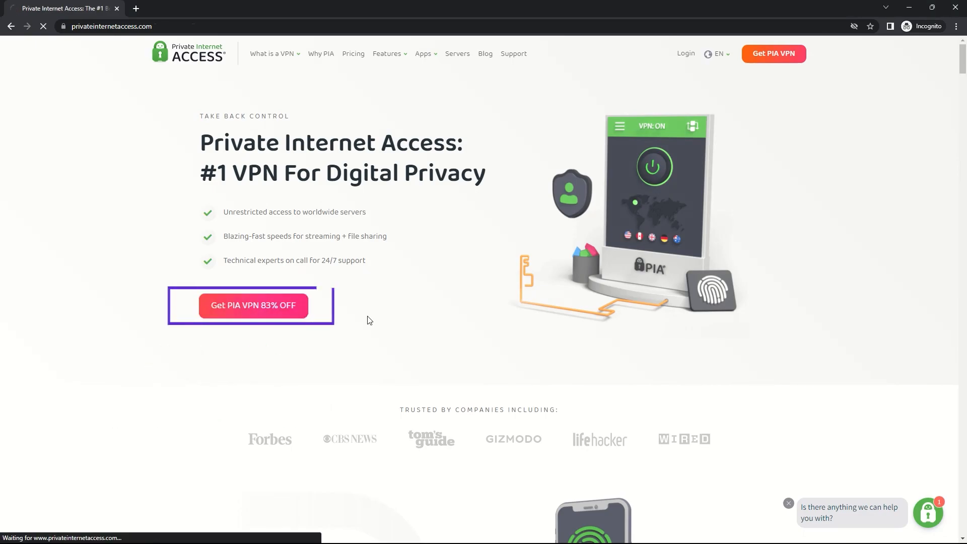
left_click(253, 305)
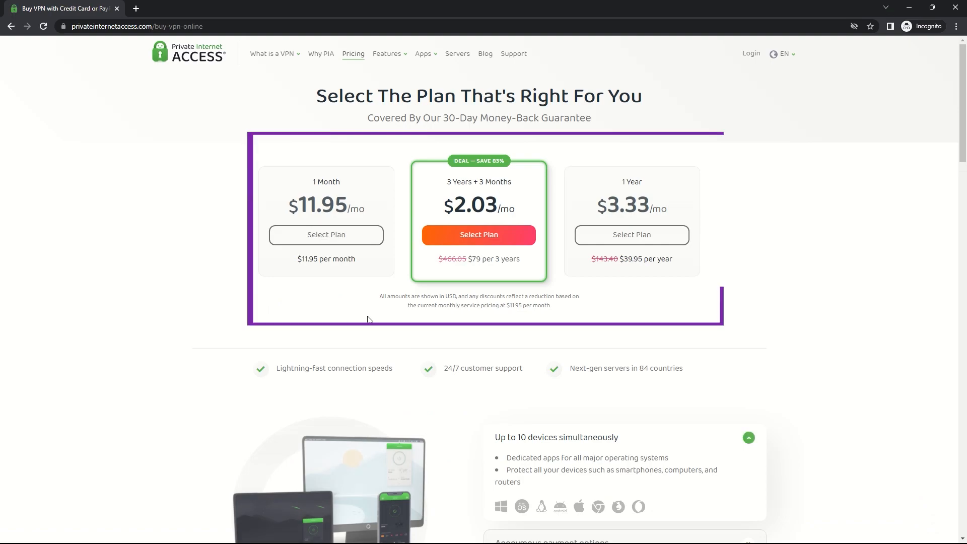
mouse_move(479, 234)
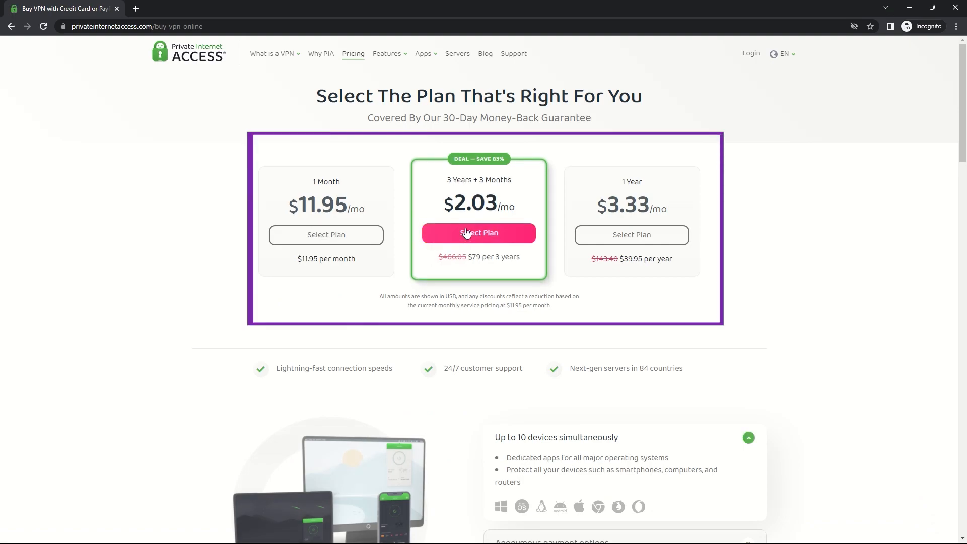
left_click(478, 233)
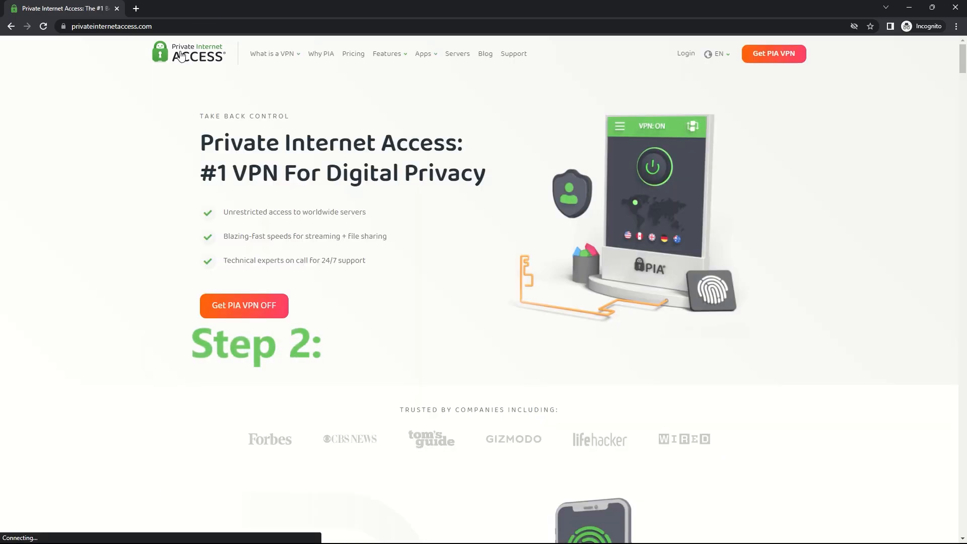
- Download the 64-bit PIA installer from the Apps > Windows page
left_click(423, 54)
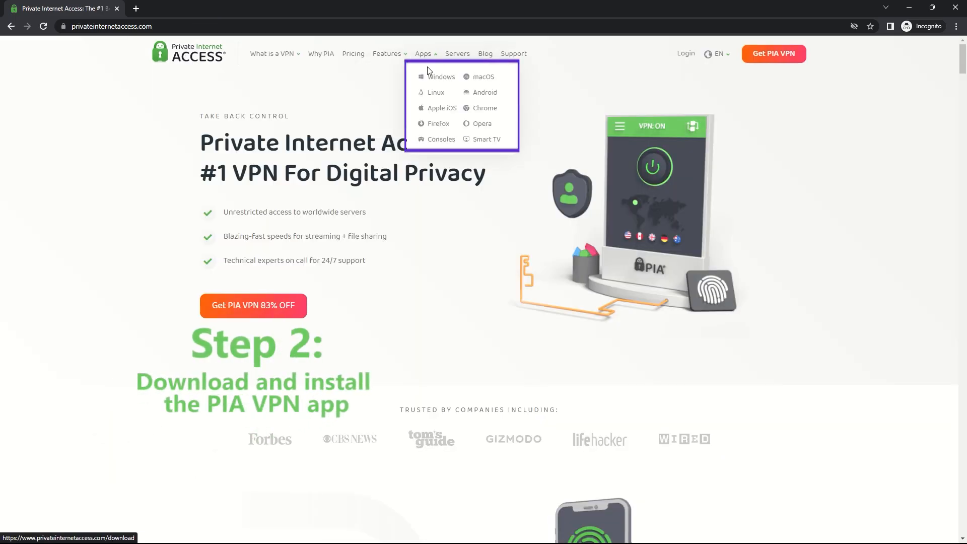
left_click(441, 76)
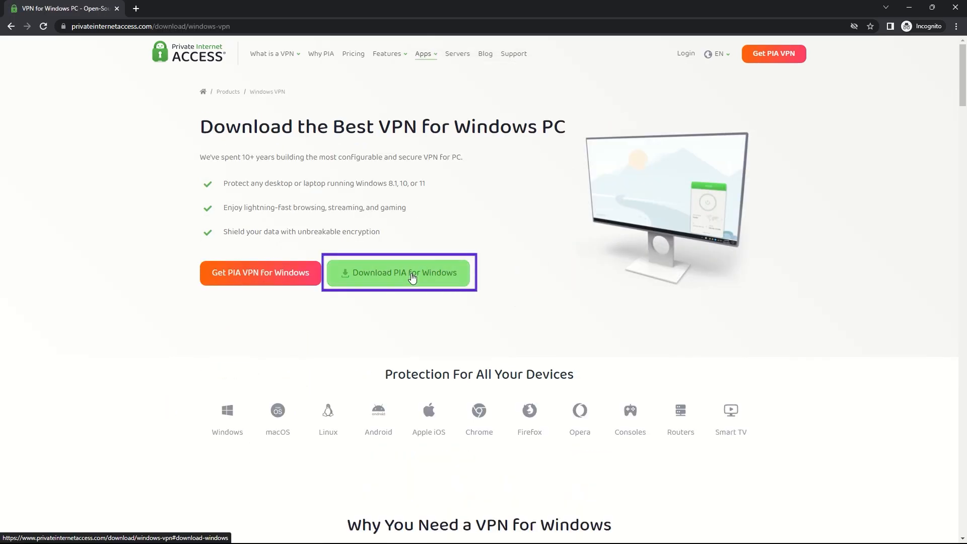
left_click(399, 273)
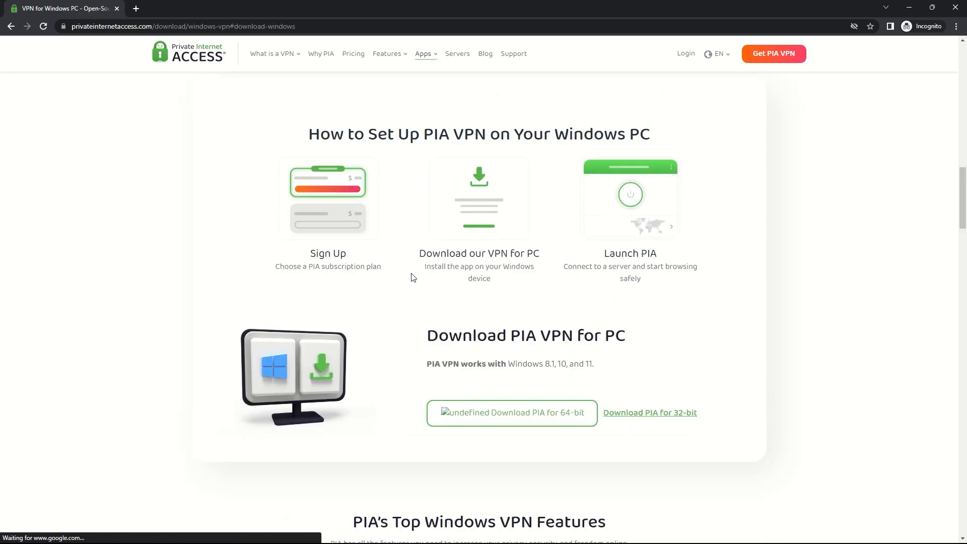
scroll("down", 3)
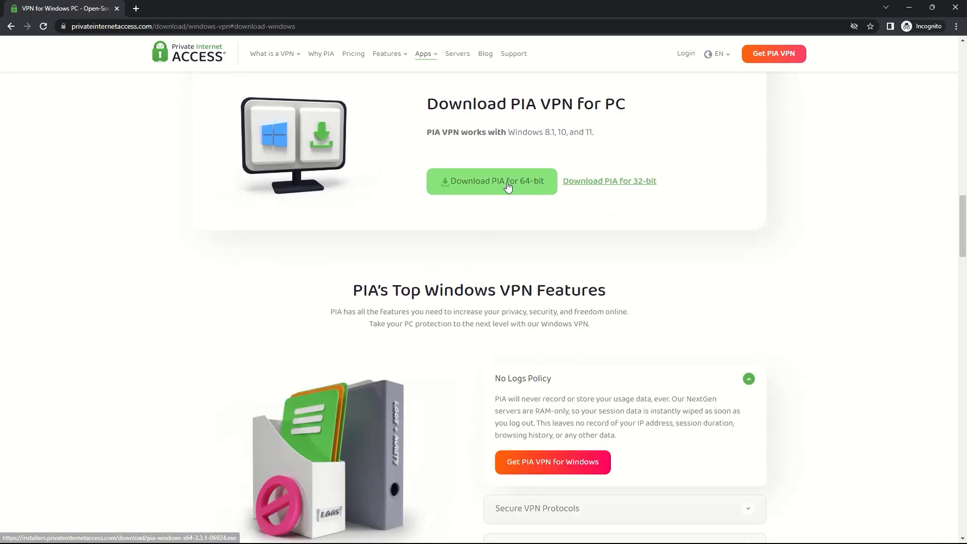
left_click(491, 181)
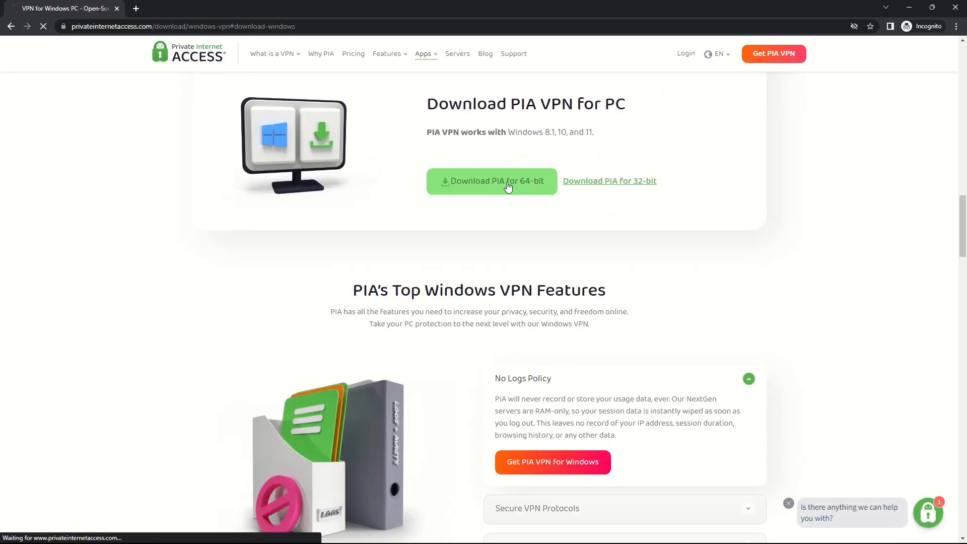
left_click(491, 181)
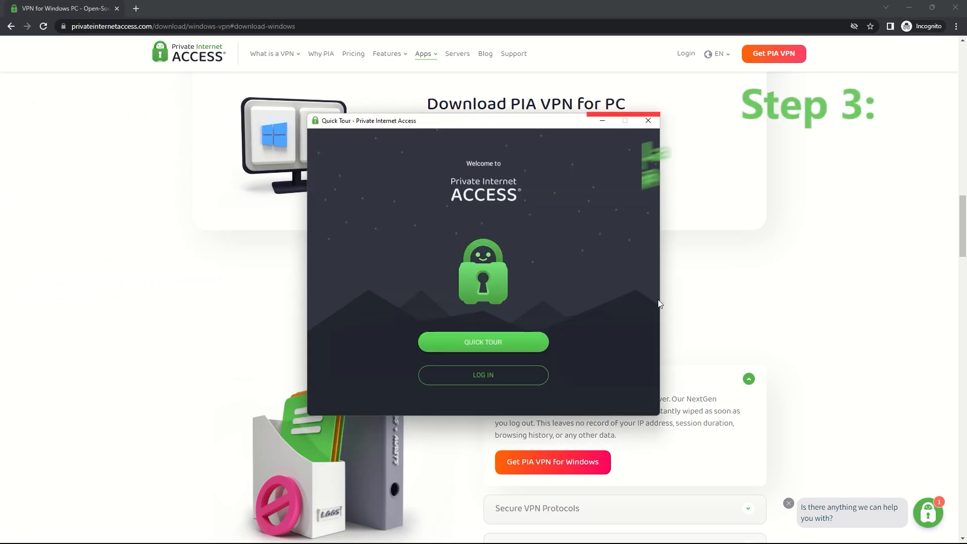
- Log in with pasted credentials and connect to the US New York City server
left_click(647, 120)
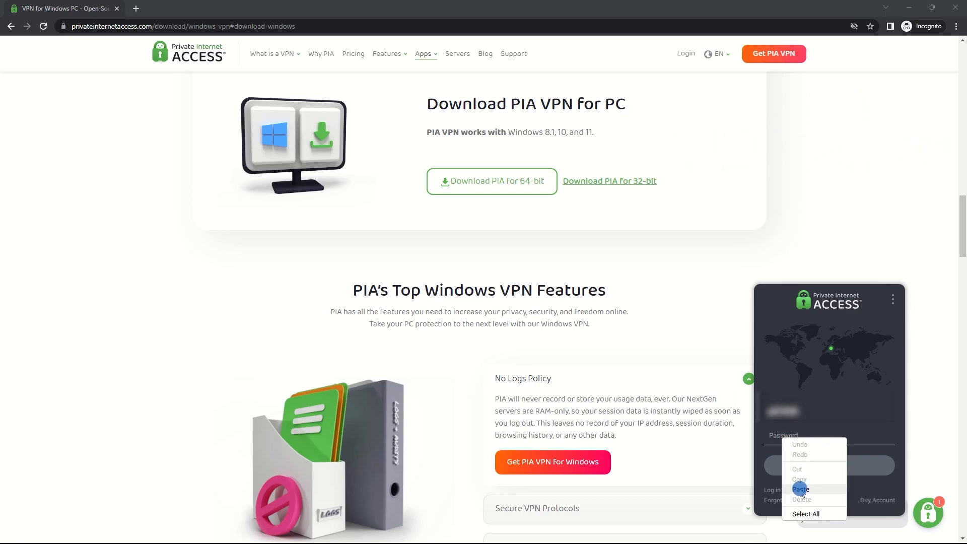
left_click(800, 489)
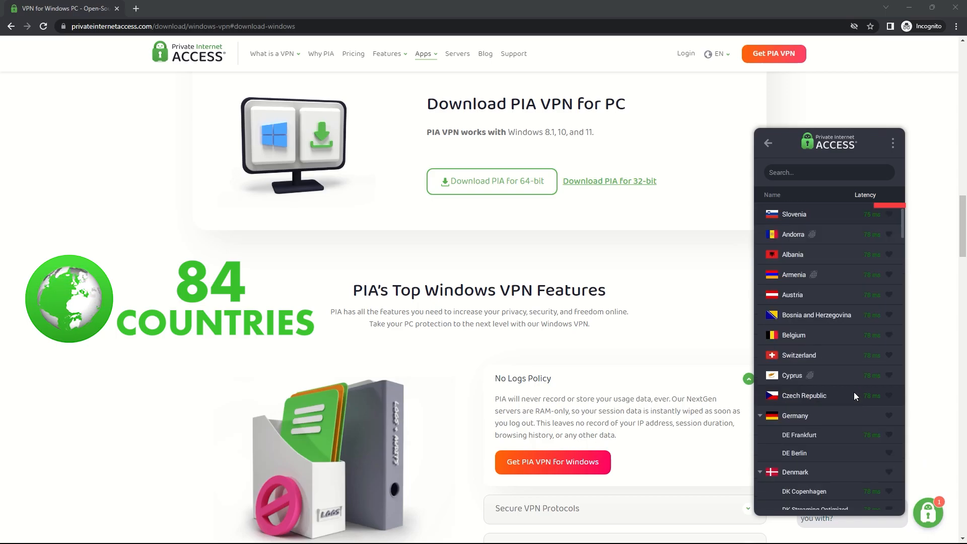
scroll("down", 3)
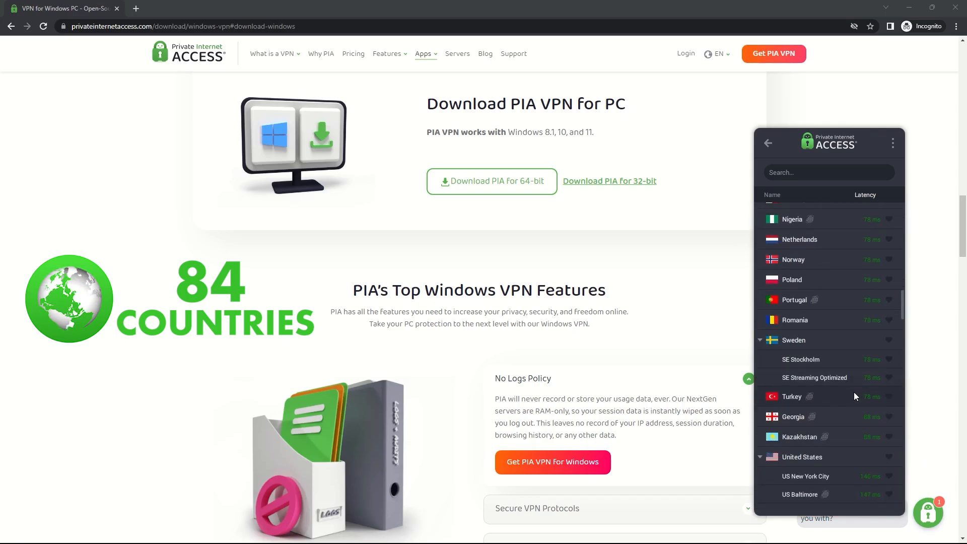
scroll("down", 3)
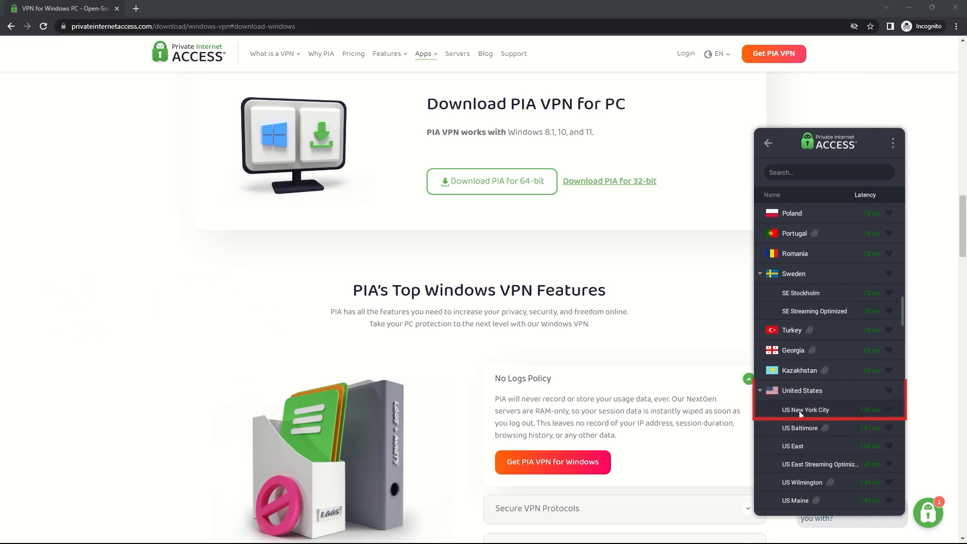
left_click(805, 410)
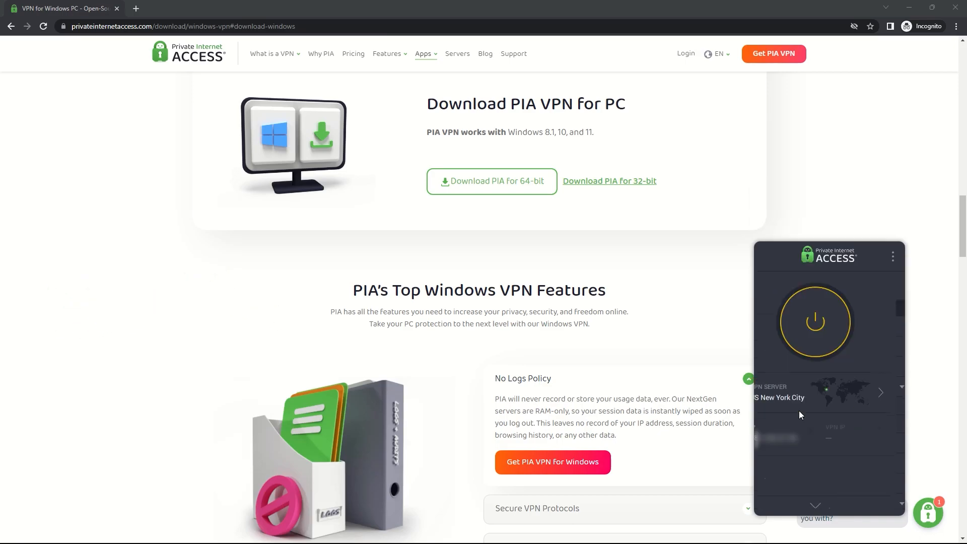
left_click(815, 321)
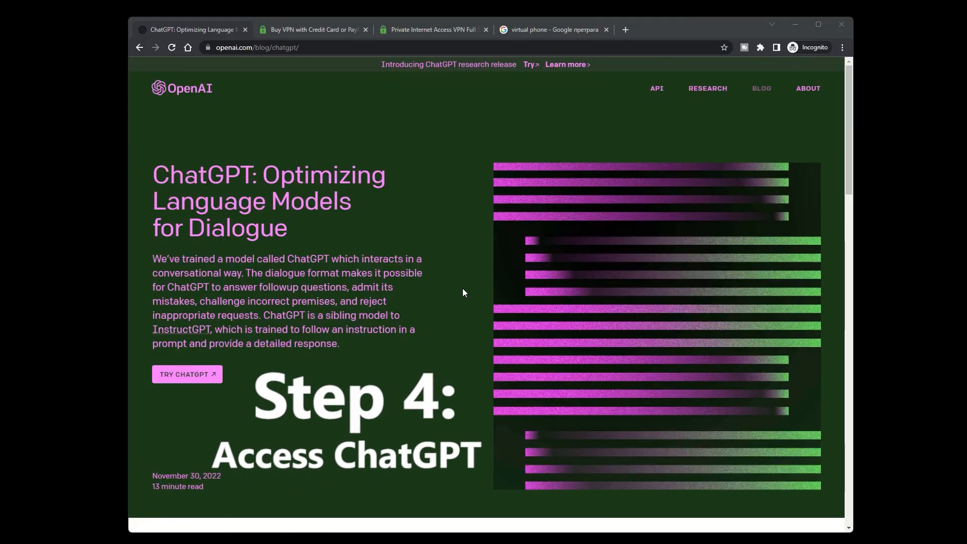
- Scroll the ChatGPT post through its first code sample and back to the heading
scroll("down", 3)
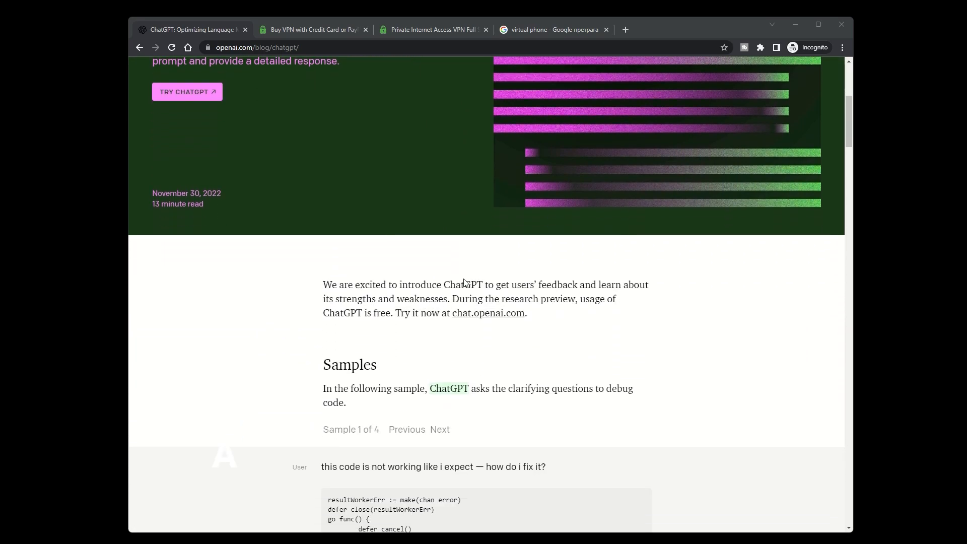
scroll("down", 3)
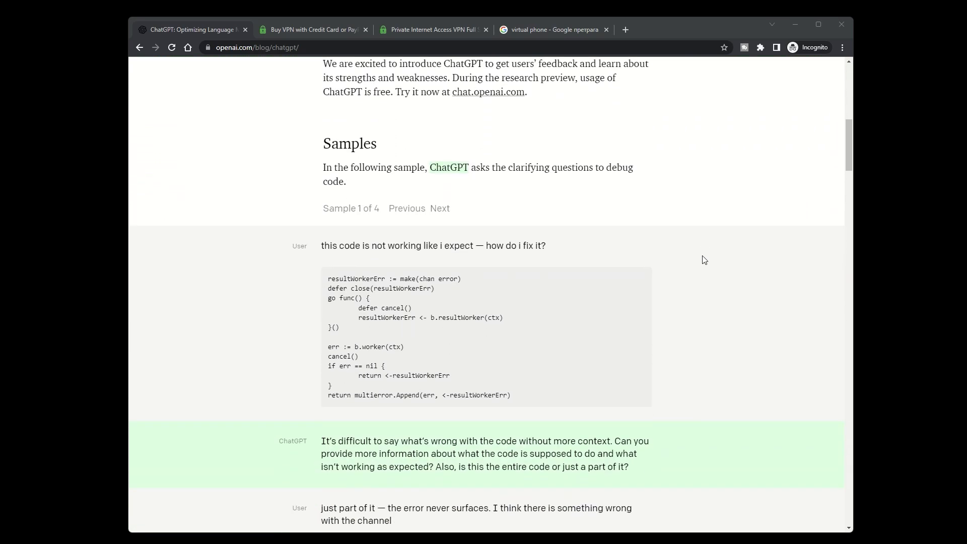
scroll("up", 3)
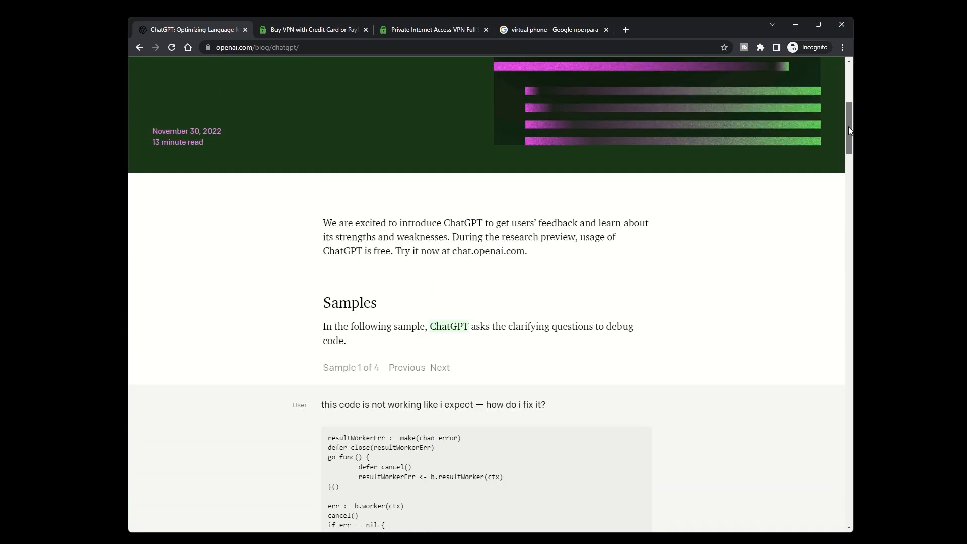
scroll("up", 3)
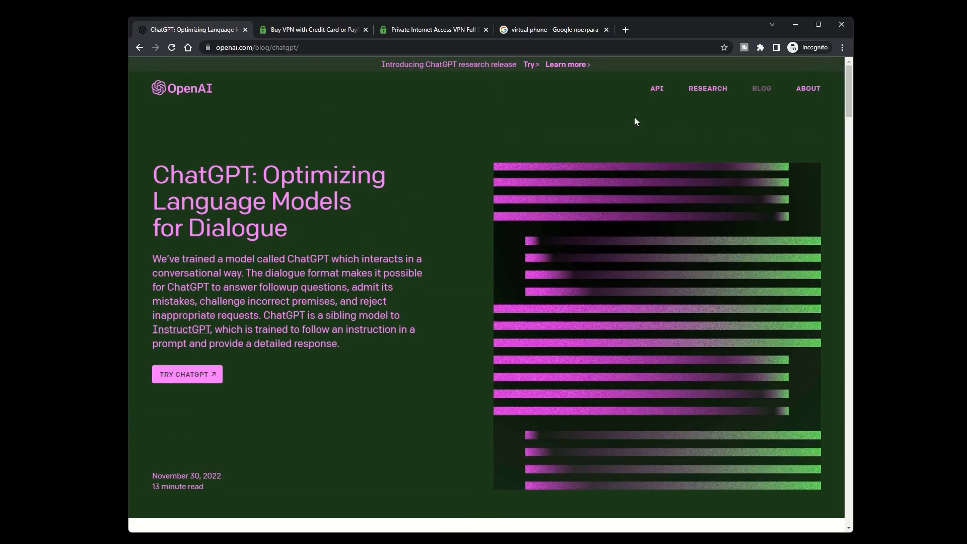
mouse_move(458, 296)
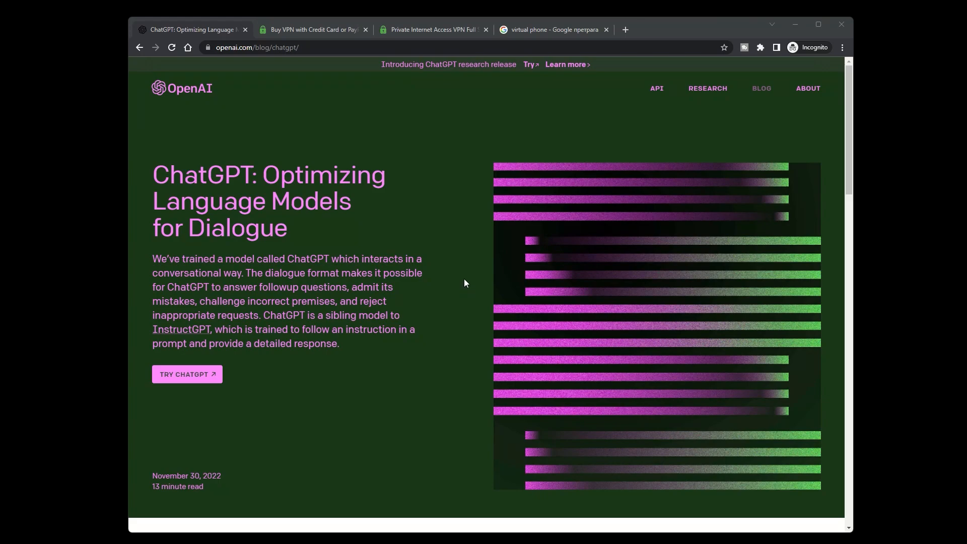
scroll("down", 3)
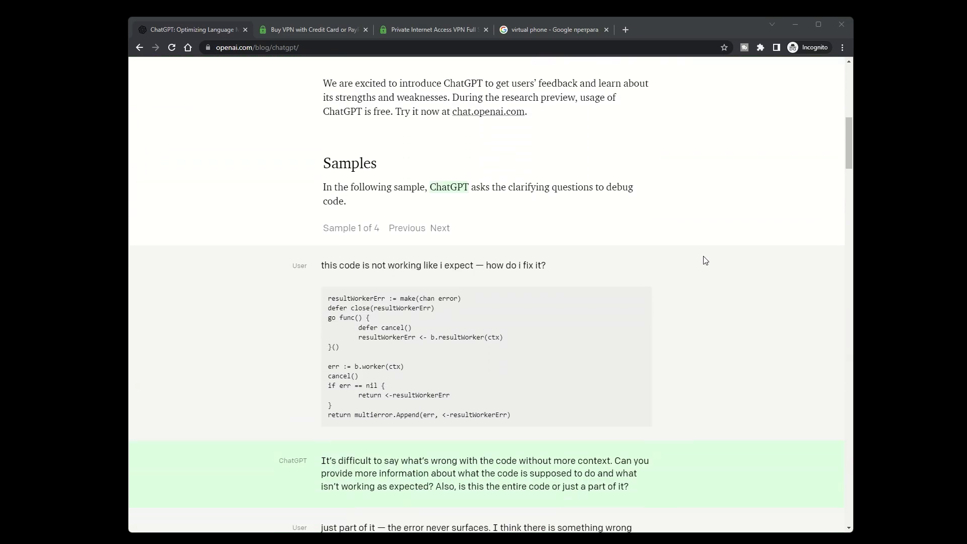
scroll("down", 3)
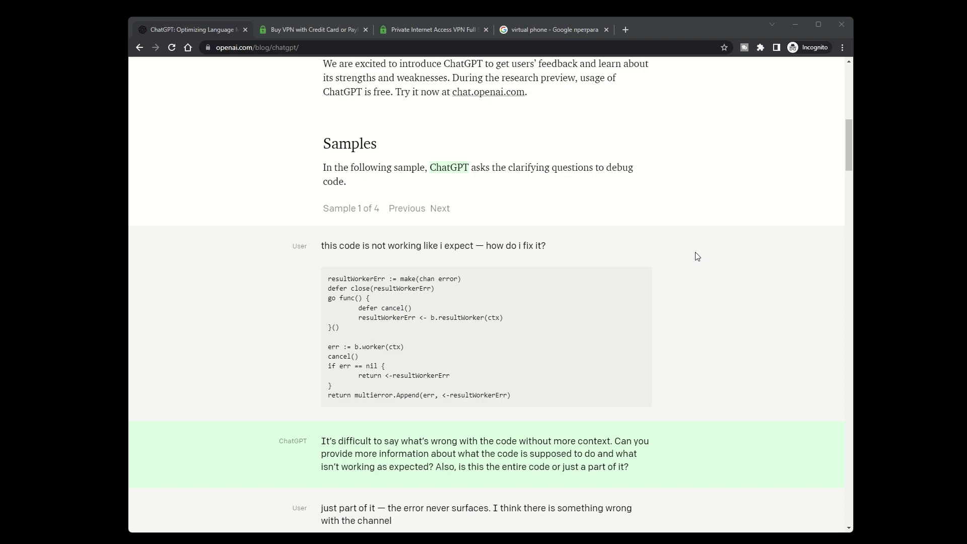
scroll("up", 3)
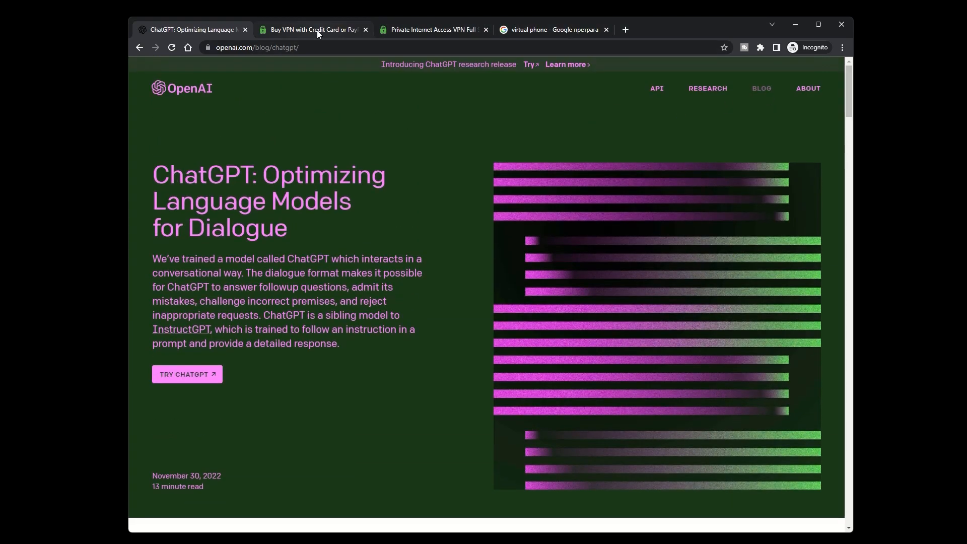
left_click(313, 30)
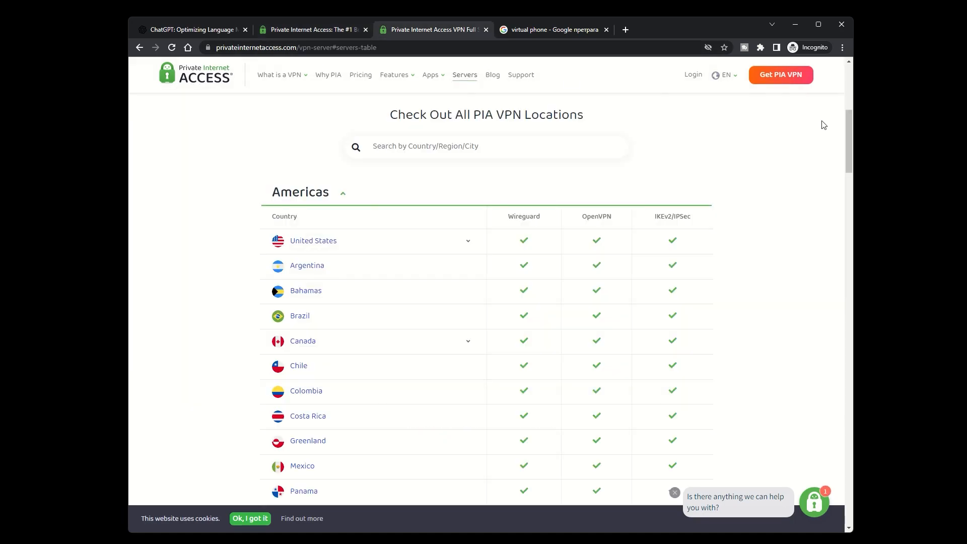
scroll("down", 3)
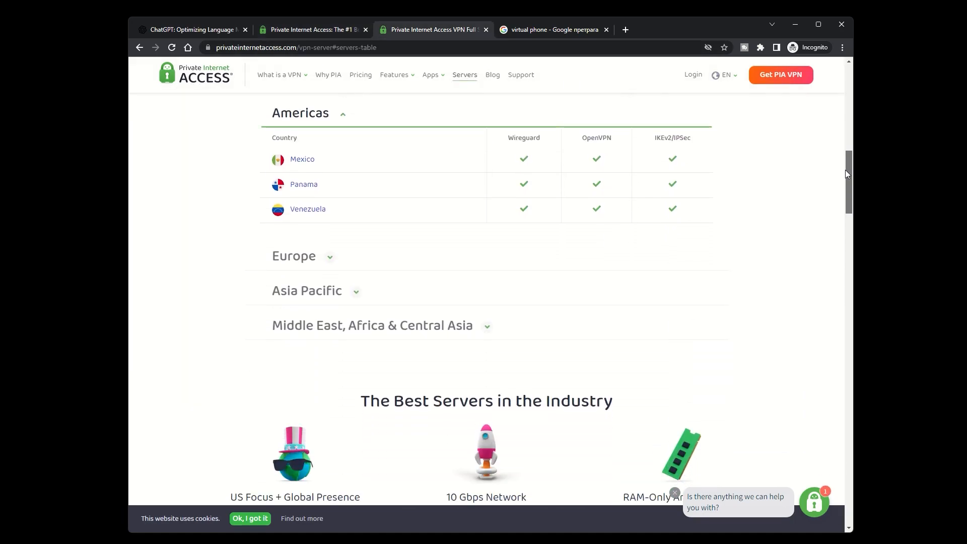
scroll("up", 3)
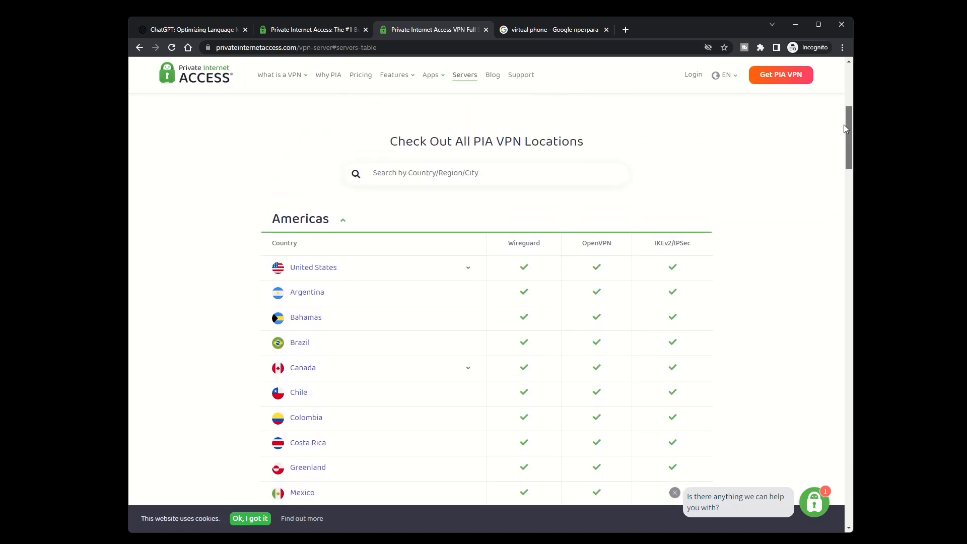
scroll("down", 3)
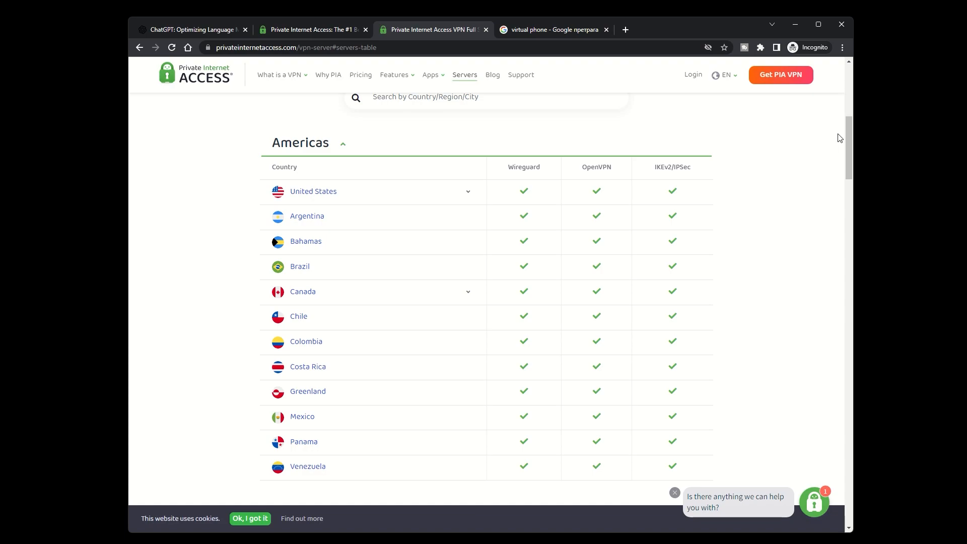
left_click(553, 30)
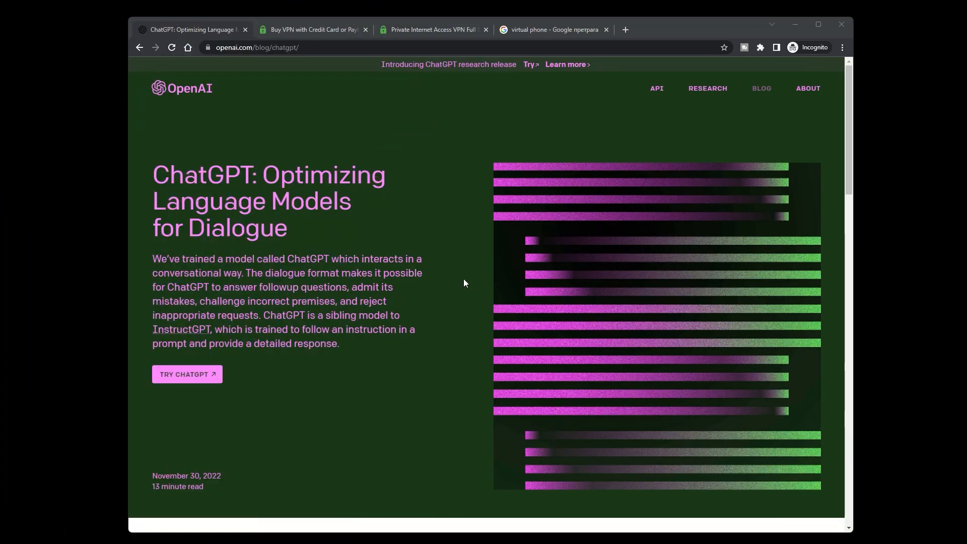
- Switch to the PIA home tab, then browse the Americas server locations table
scroll("down", 3)
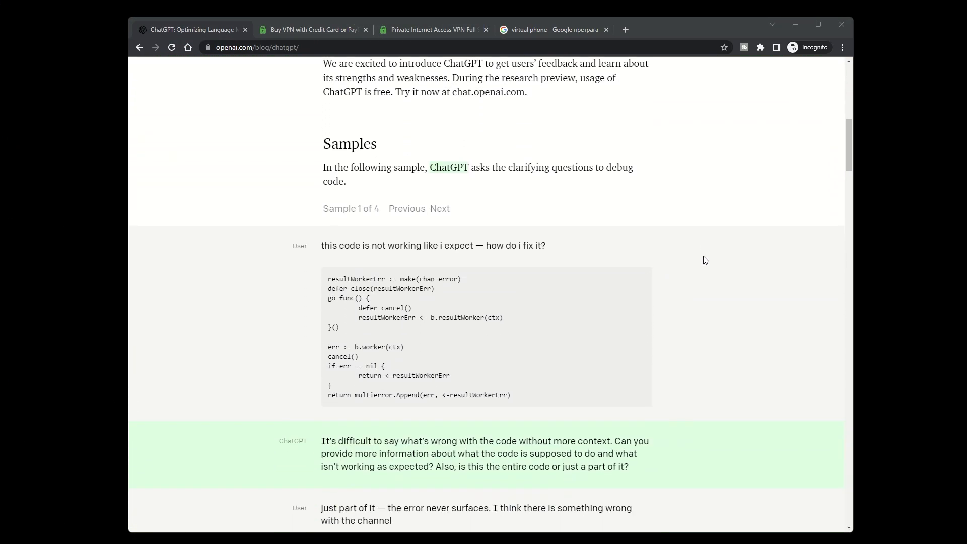
mouse_move(696, 256)
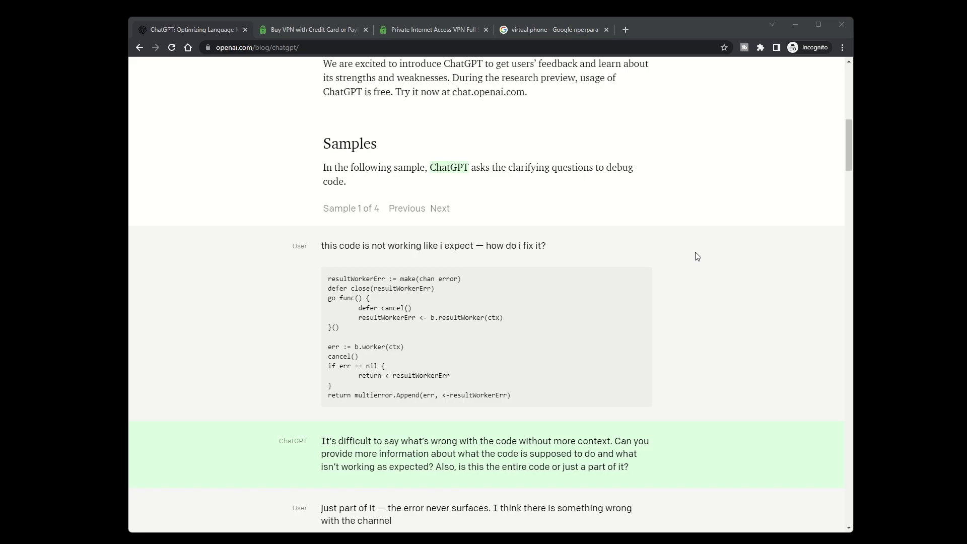
scroll("up", 3)
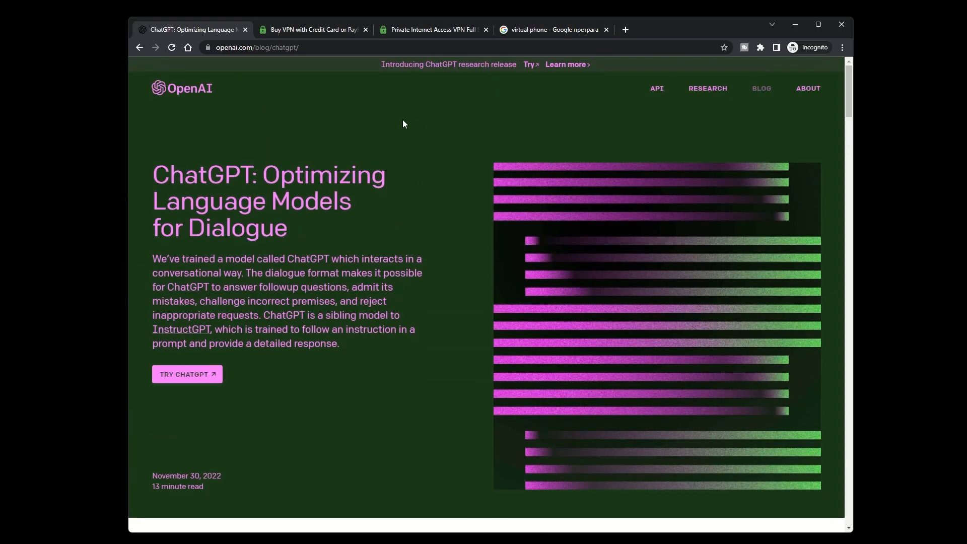
mouse_move(314, 30)
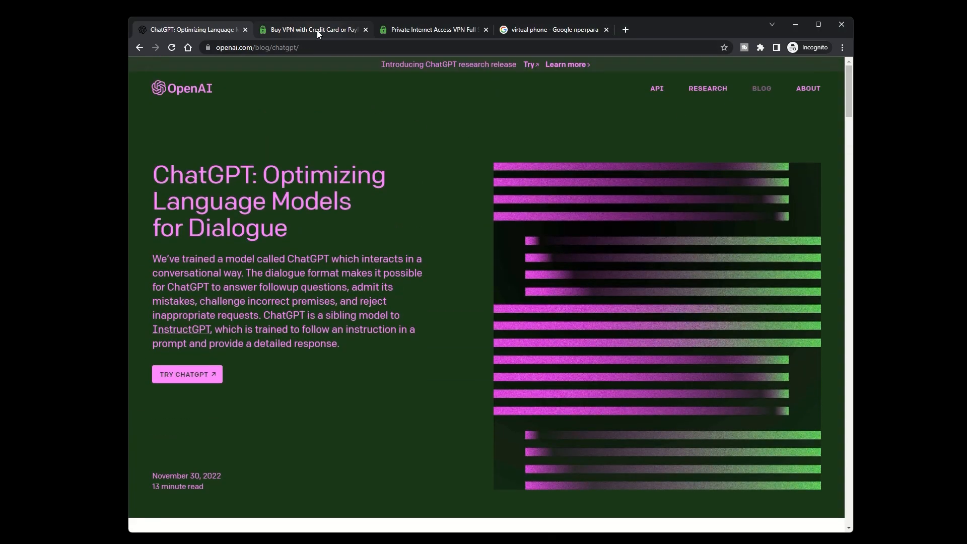
left_click(313, 29)
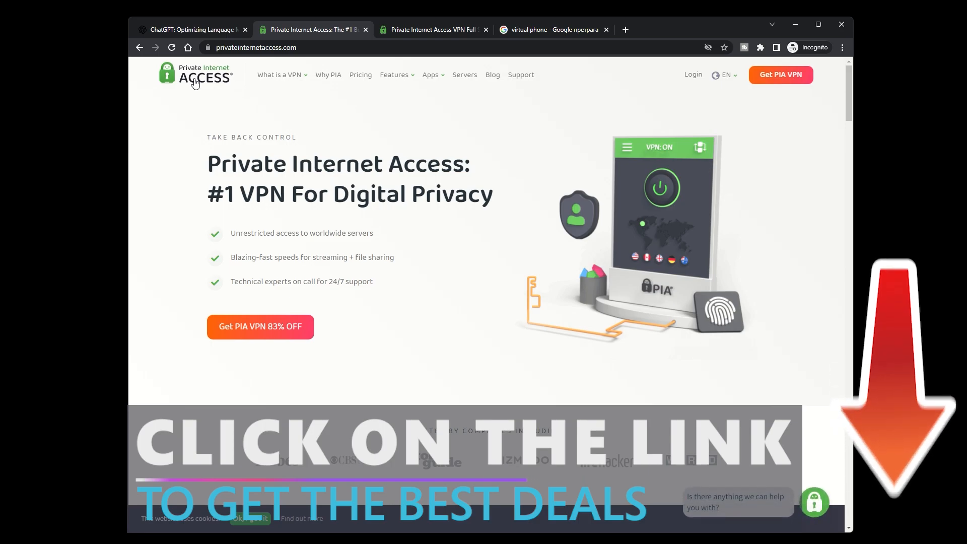
left_click(432, 29)
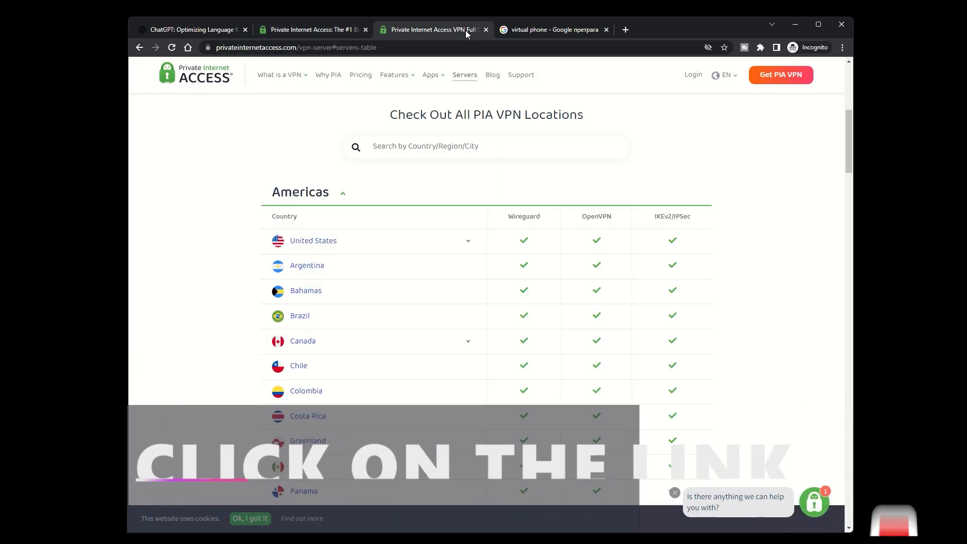
scroll("down", 3)
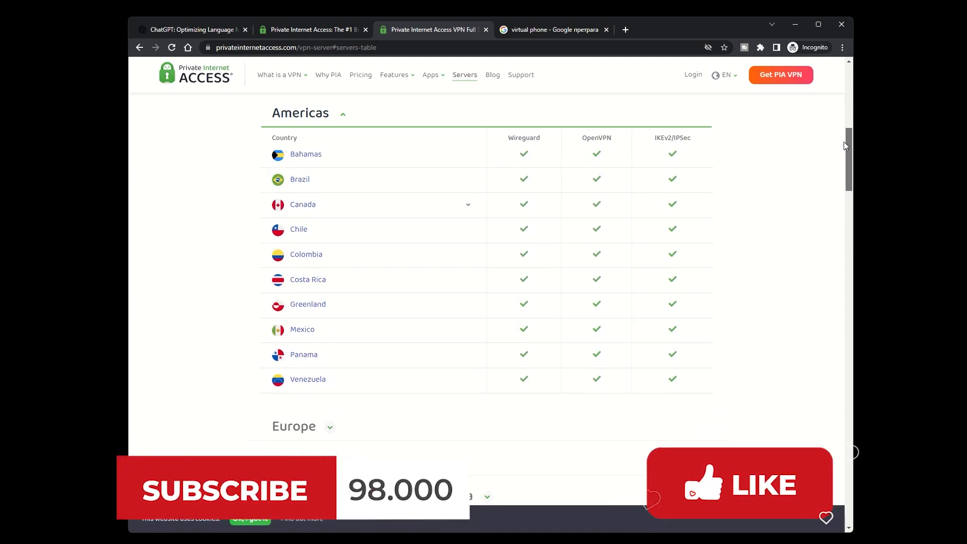
scroll("up", 3)
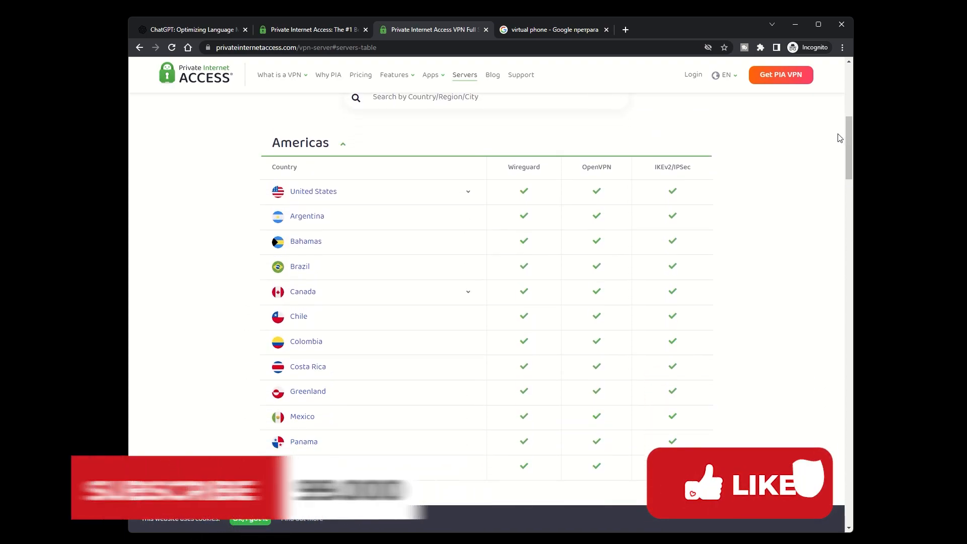